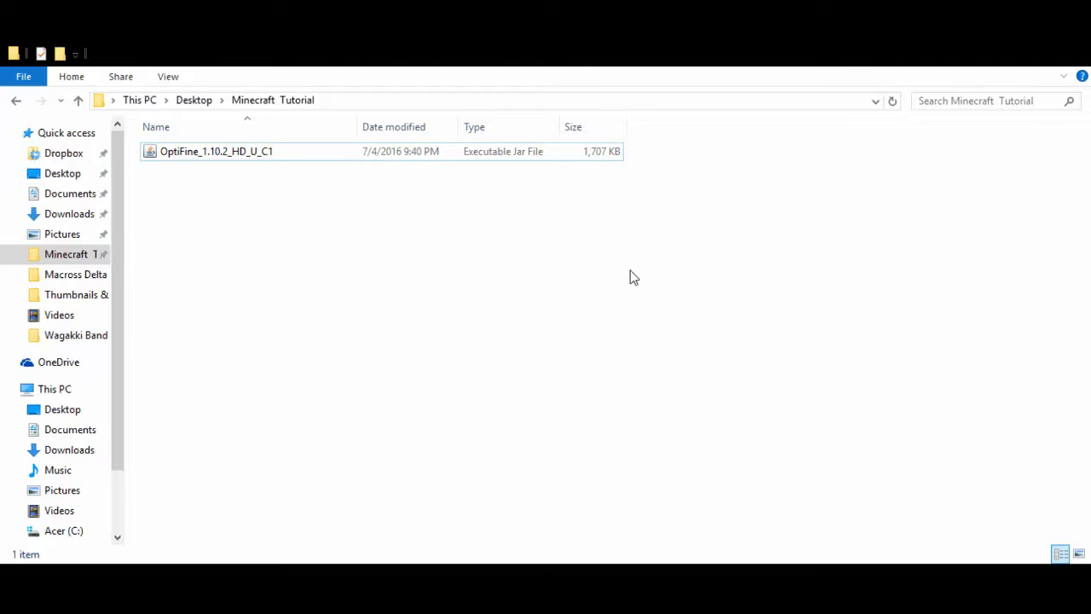
mouse_move(674, 259)
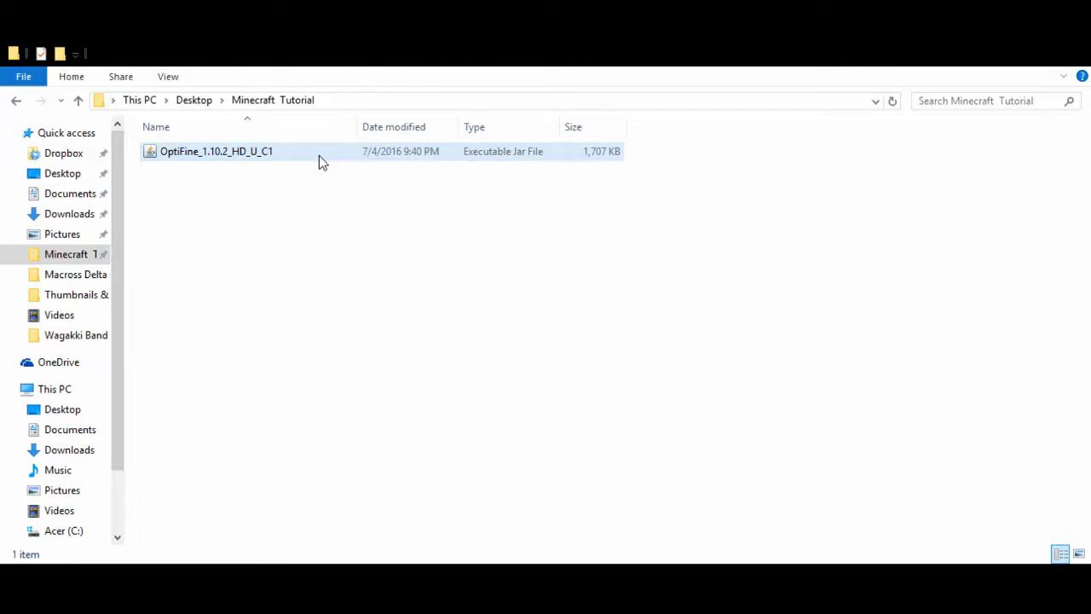
Launch the OptiFine_1.10.2_HD_U_C1.jar installer from the Minecraft Tutorial folder
double_click(215, 150)
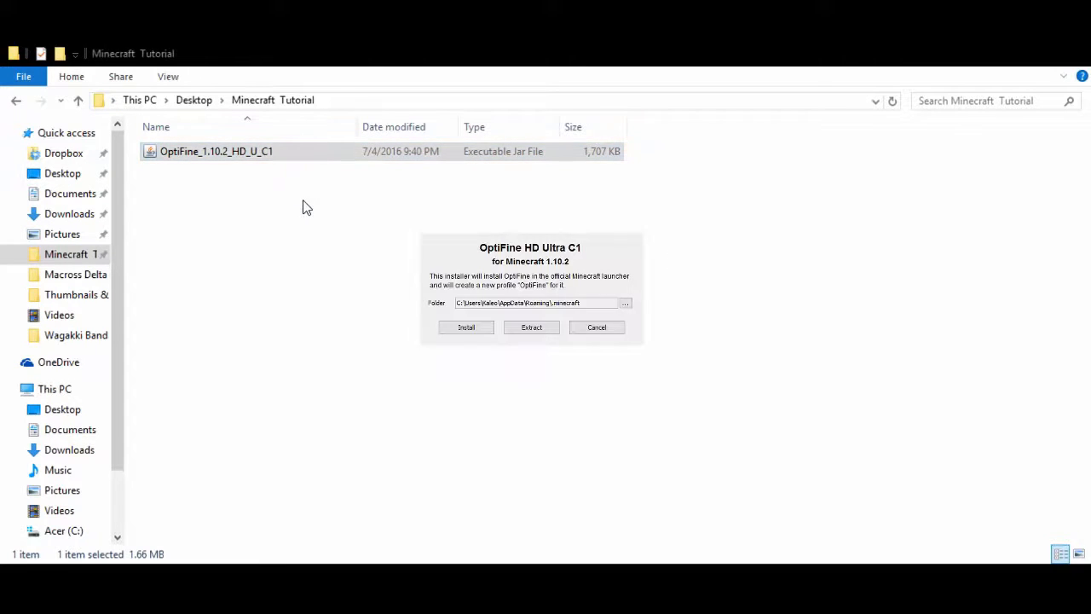
mouse_move(488, 276)
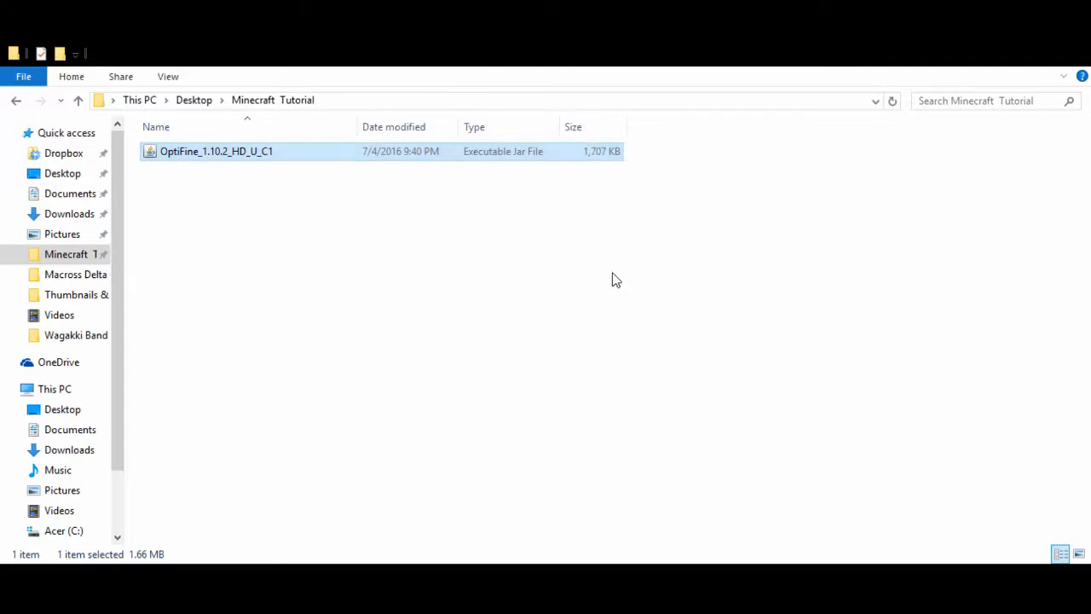
mouse_move(617, 216)
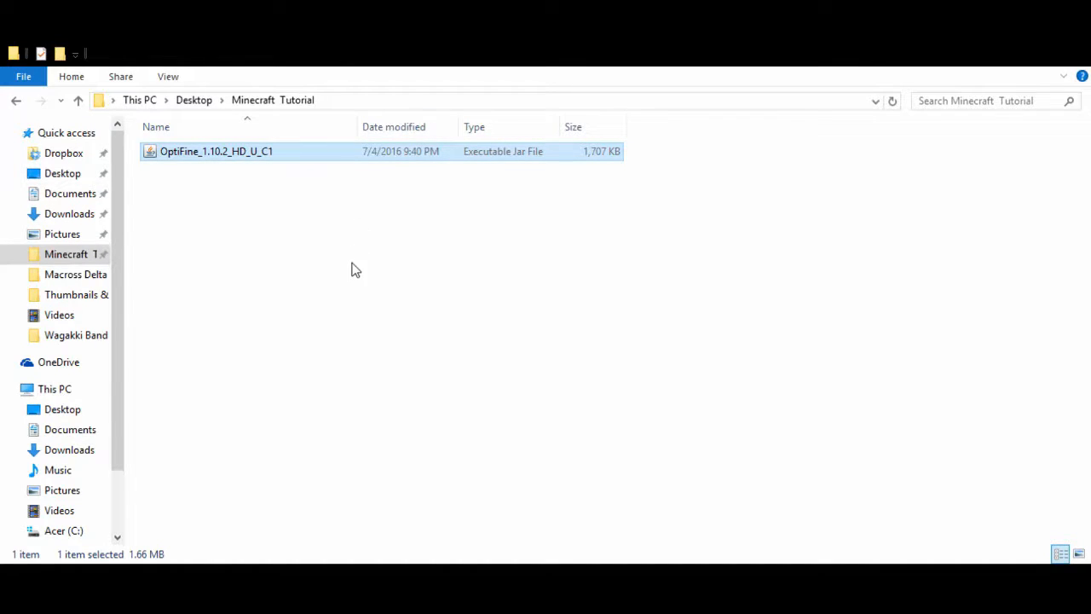
mouse_move(337, 109)
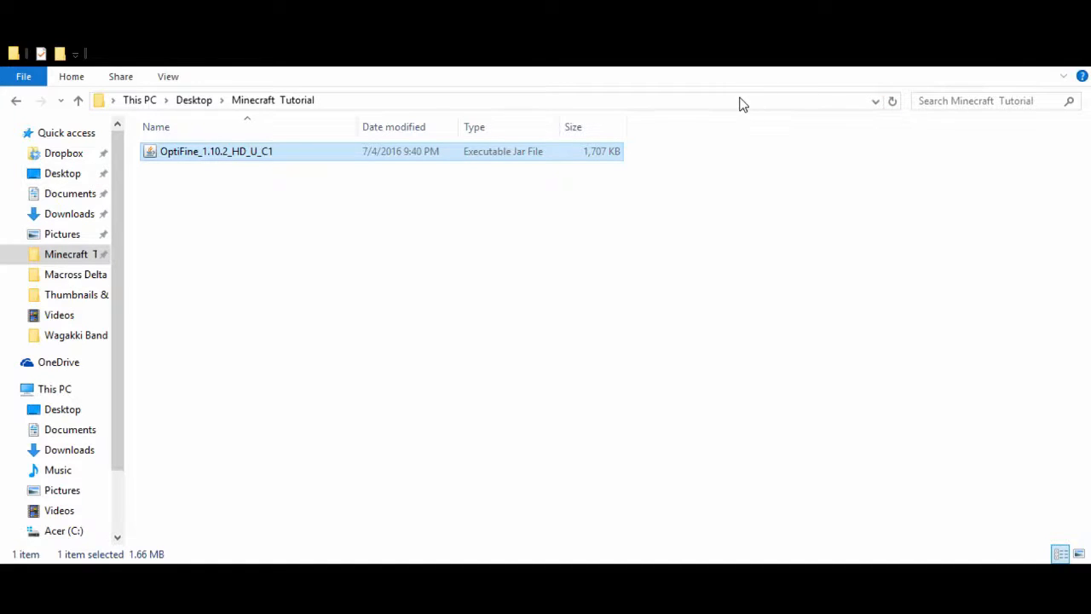
Navigate to %appdata% and enter the .minecraft folder under AppData Roaming
click(511, 99)
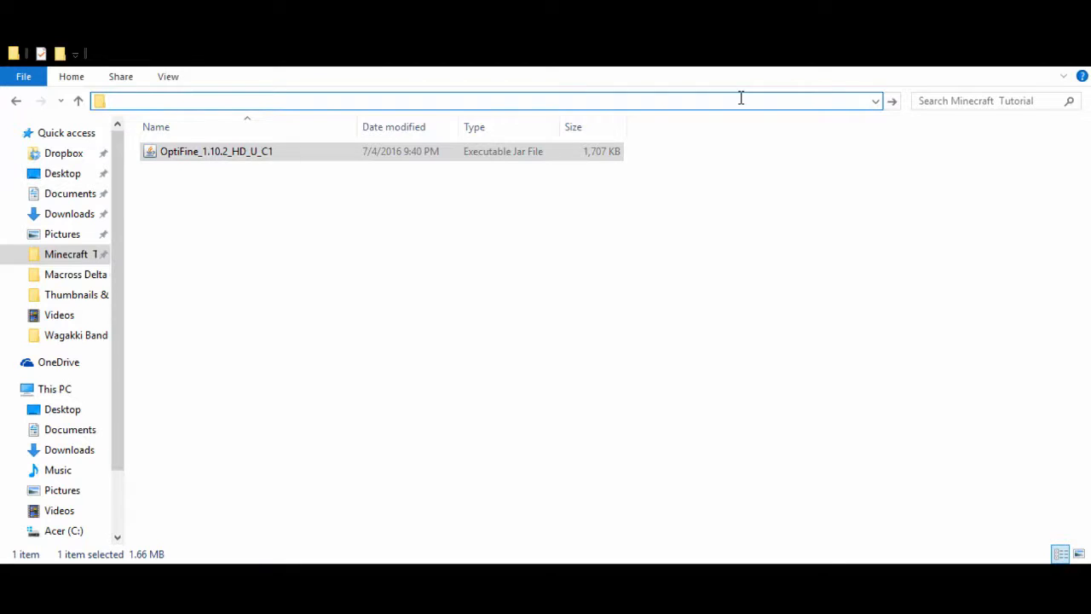
text(%ap)
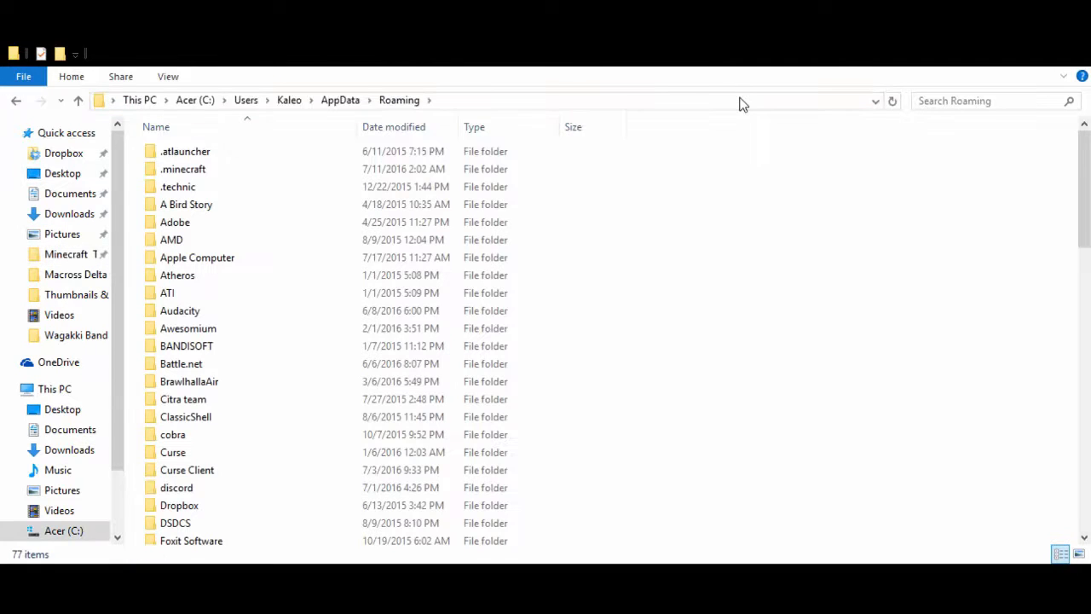
click(177, 186)
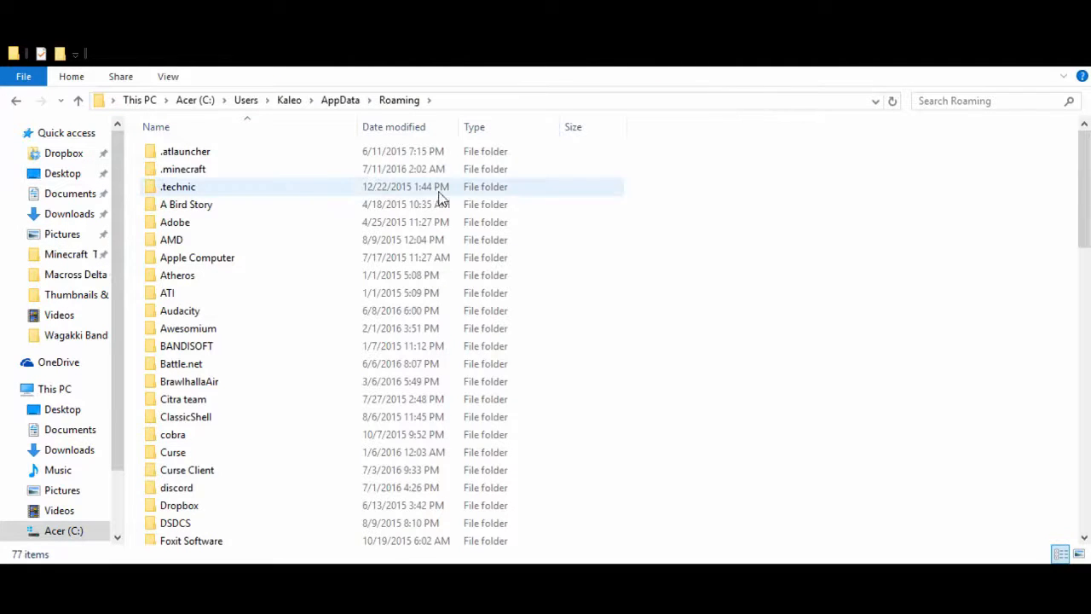
double_click(182, 169)
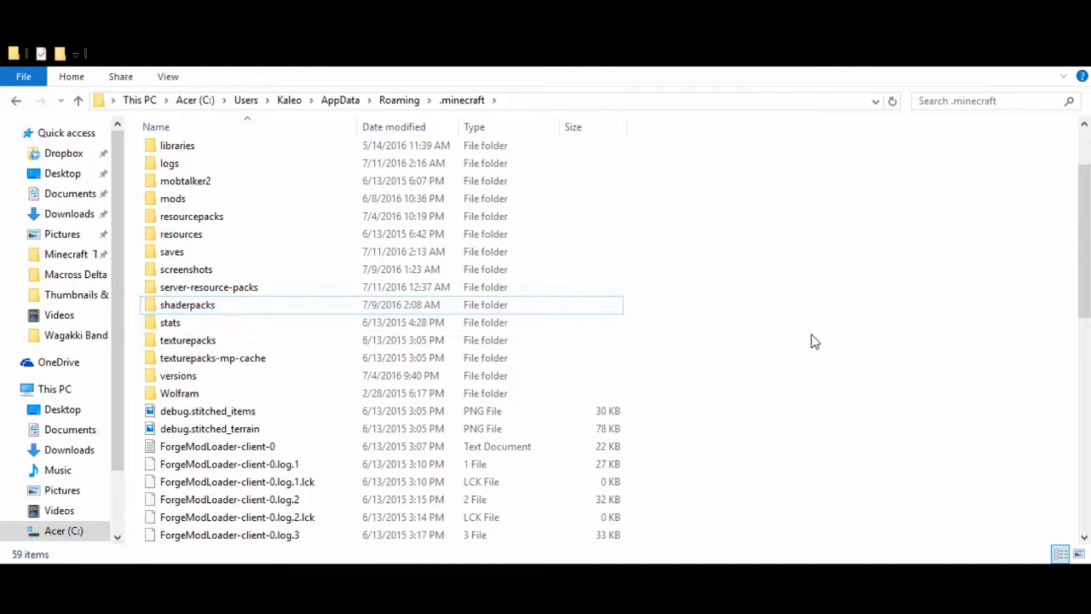
mouse_move(818, 303)
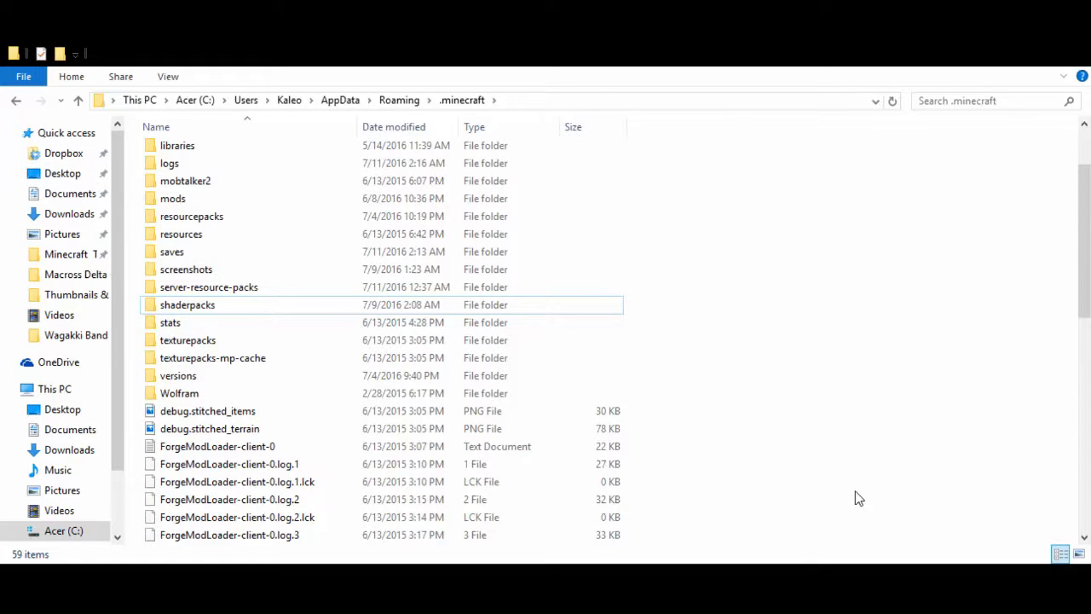
mouse_move(815, 331)
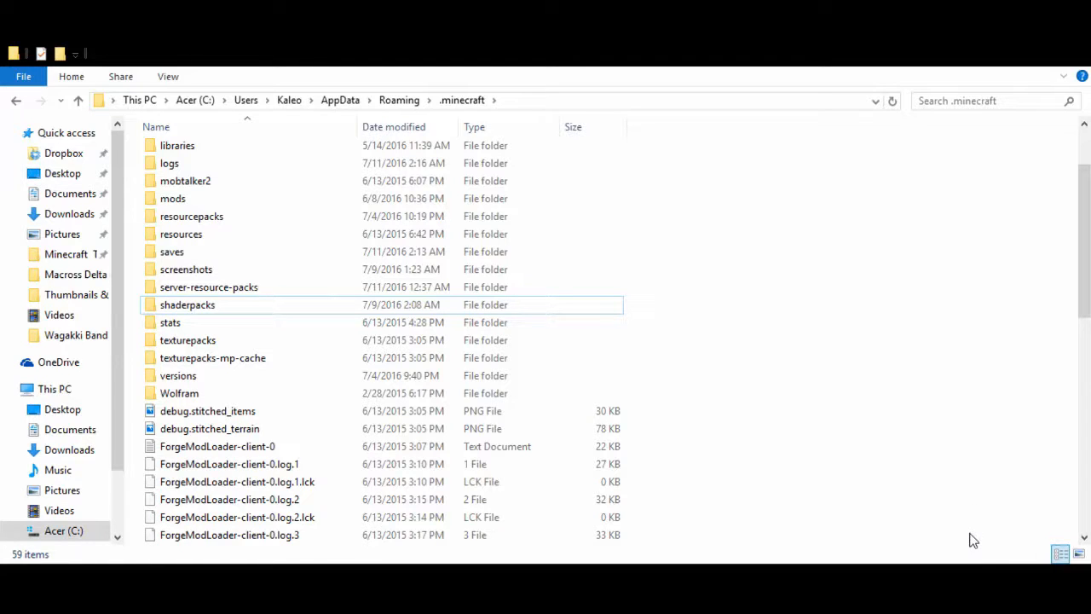
mouse_move(1069, 304)
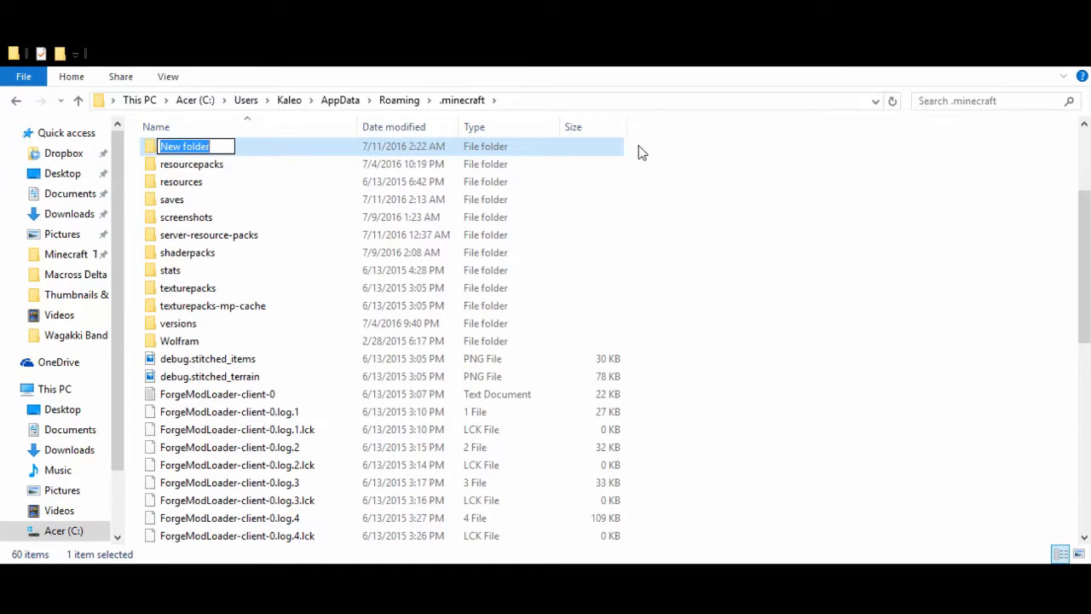
Locate the shaderpacks folder by searching for 'Shader' inside .minecraft
text(S)
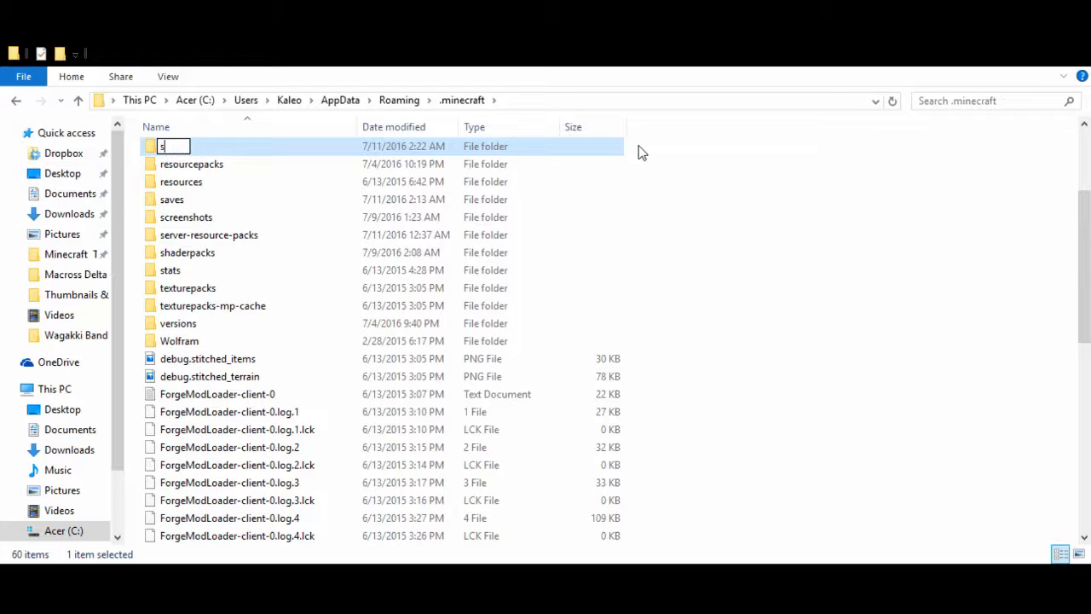
text(hader)
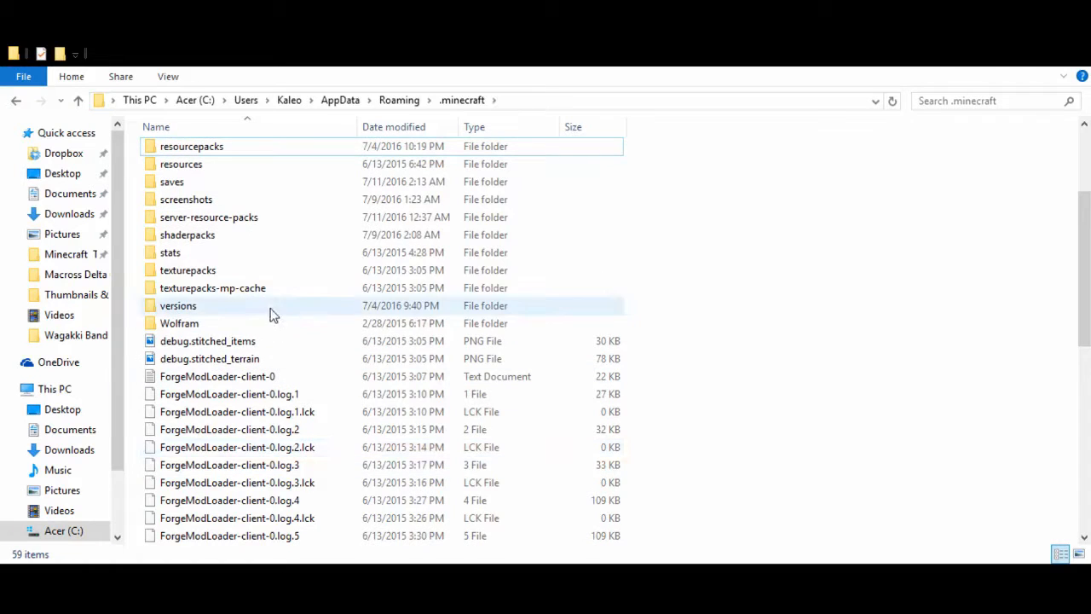
Enter the shaderpacks folder where the shader zip archives are pasted
click(188, 235)
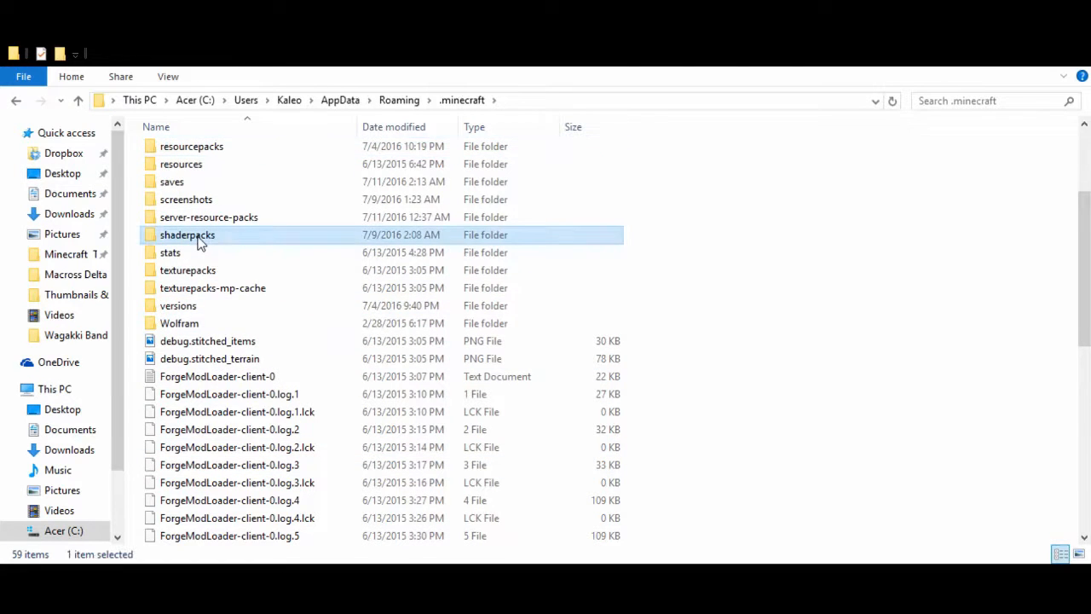
double_click(187, 235)
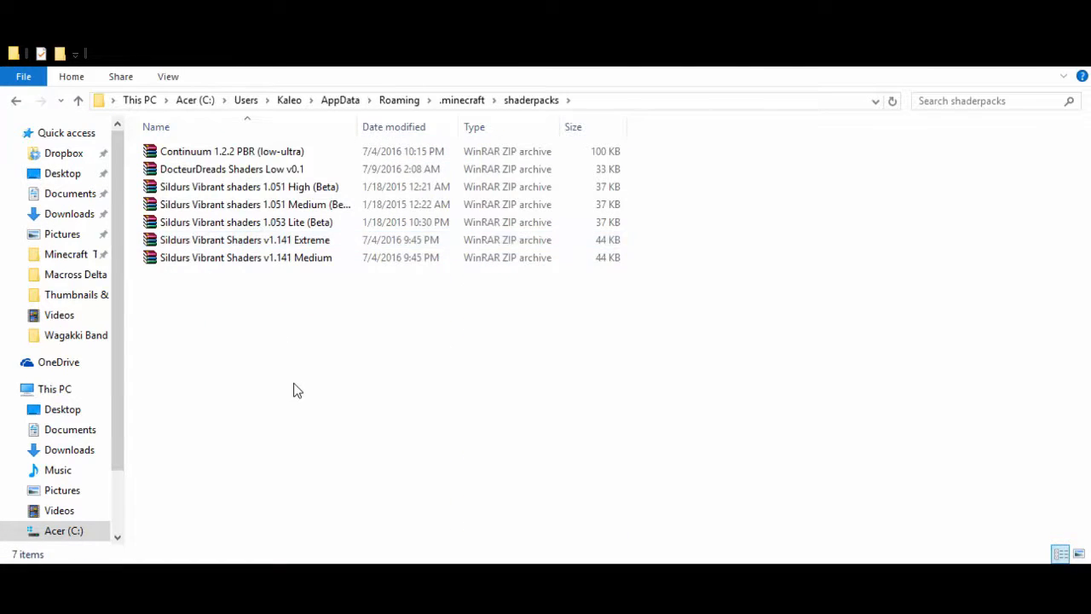
mouse_move(256, 339)
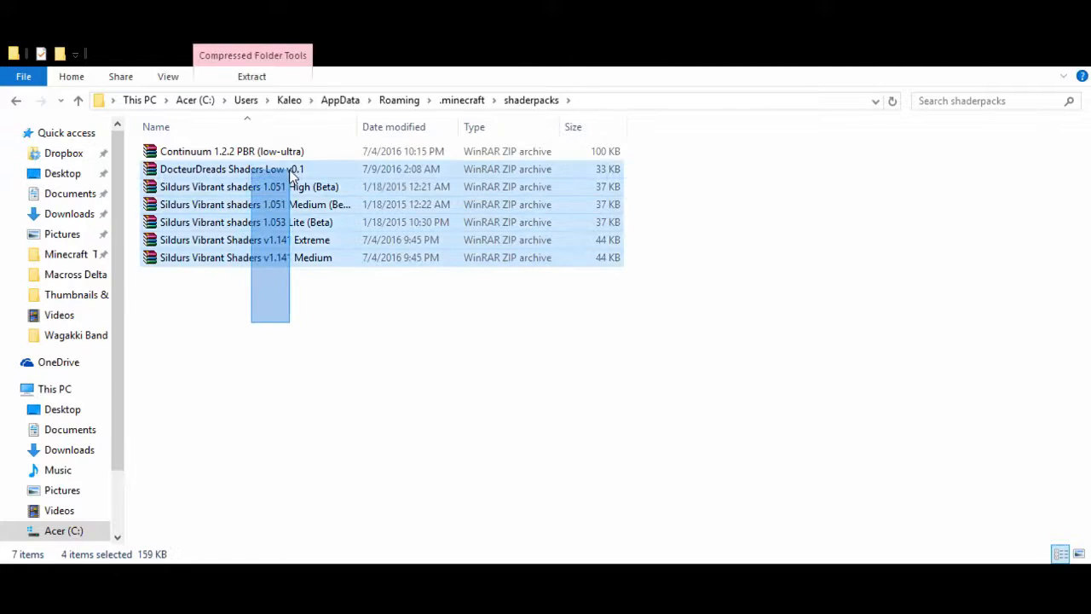
click(317, 362)
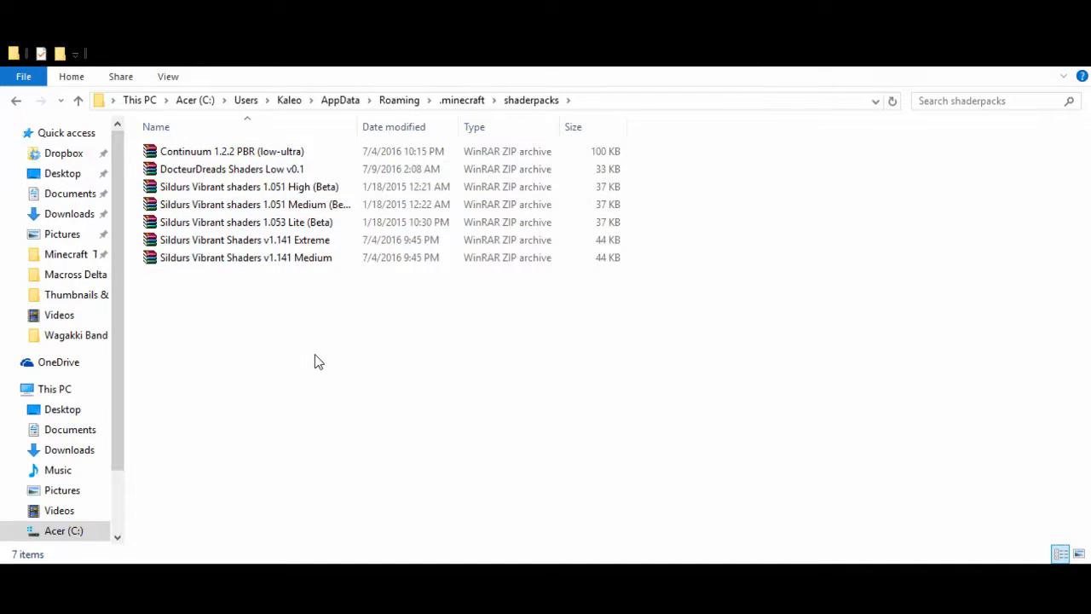
mouse_move(249, 324)
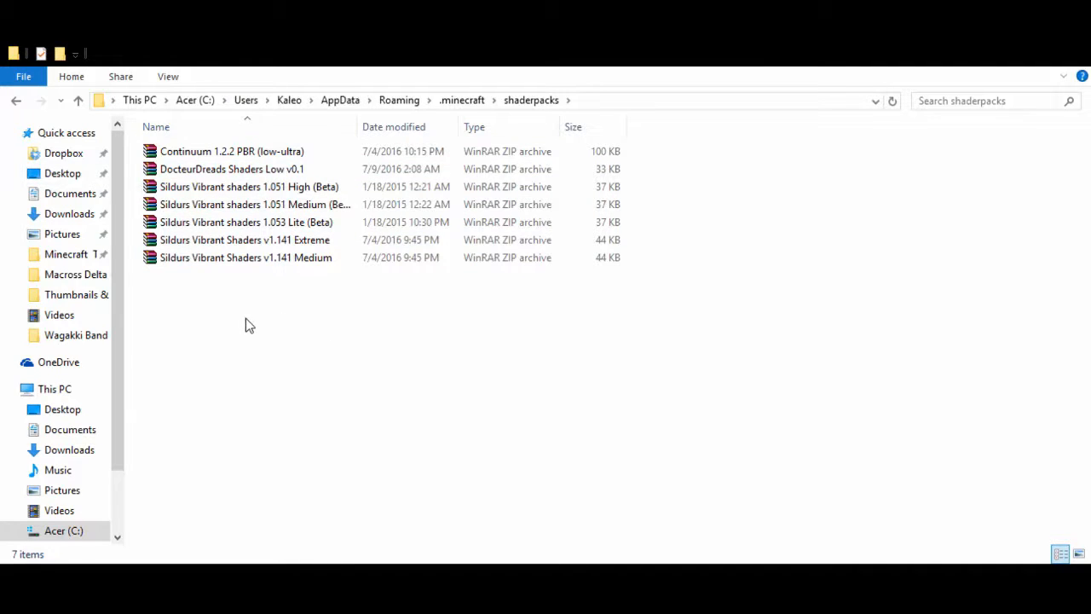
Review the shader zips in shaderpacks and go back to the .minecraft folder
click(246, 239)
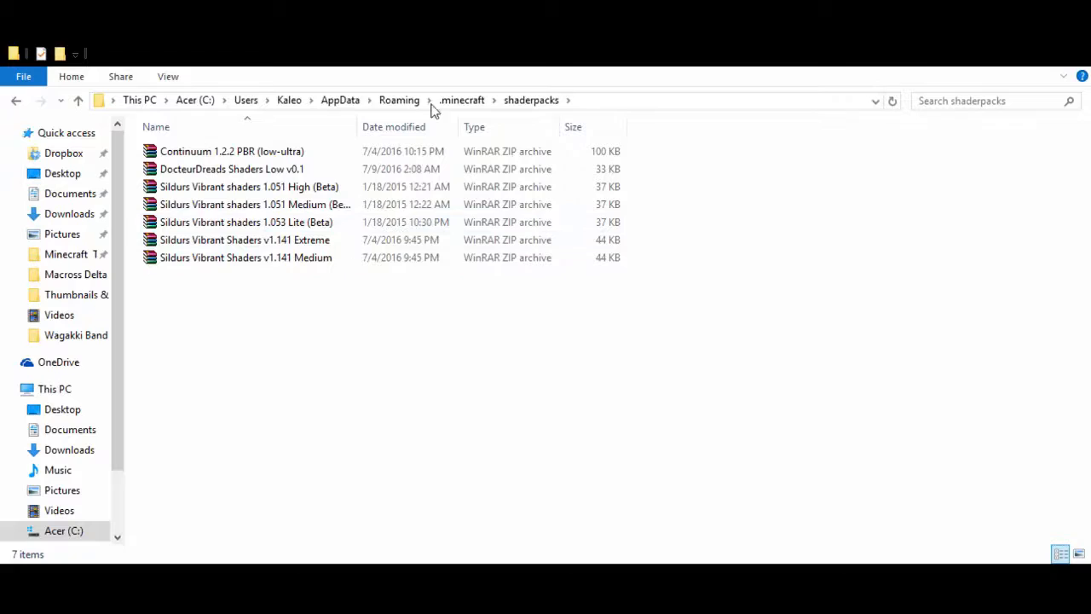
click(246, 239)
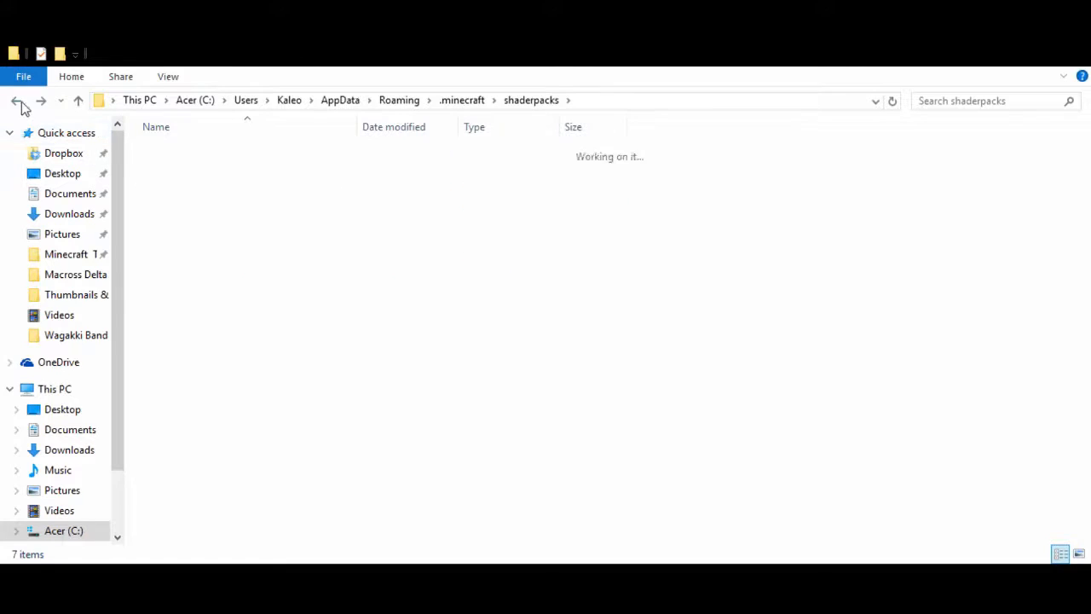
click(15, 100)
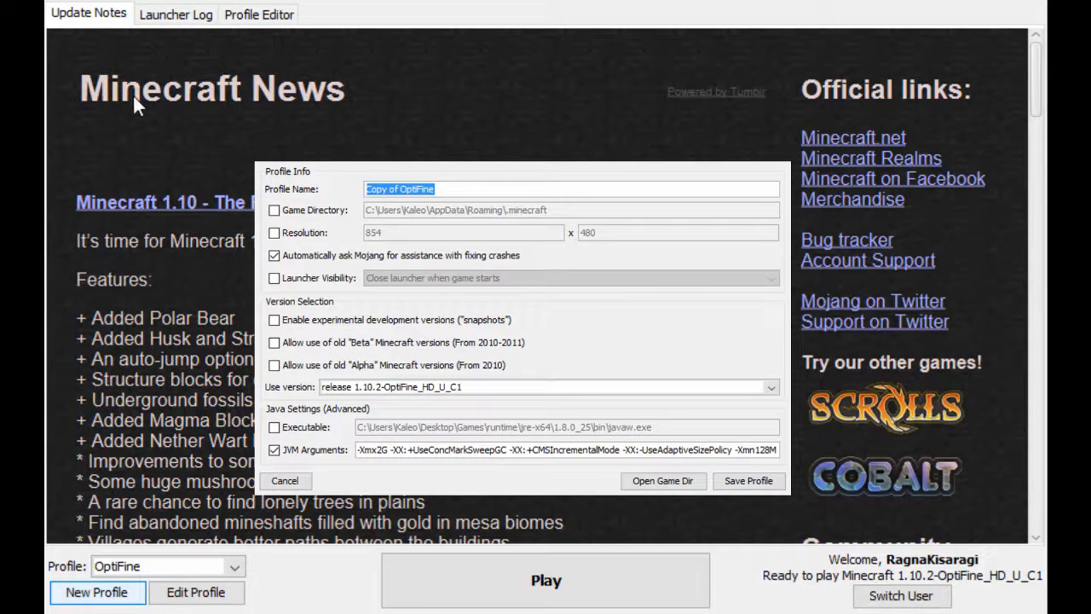
Name the OptiFine profile 'Tutorial' on version 1.10.2-OptiFine, save it and play
text(Tutr)
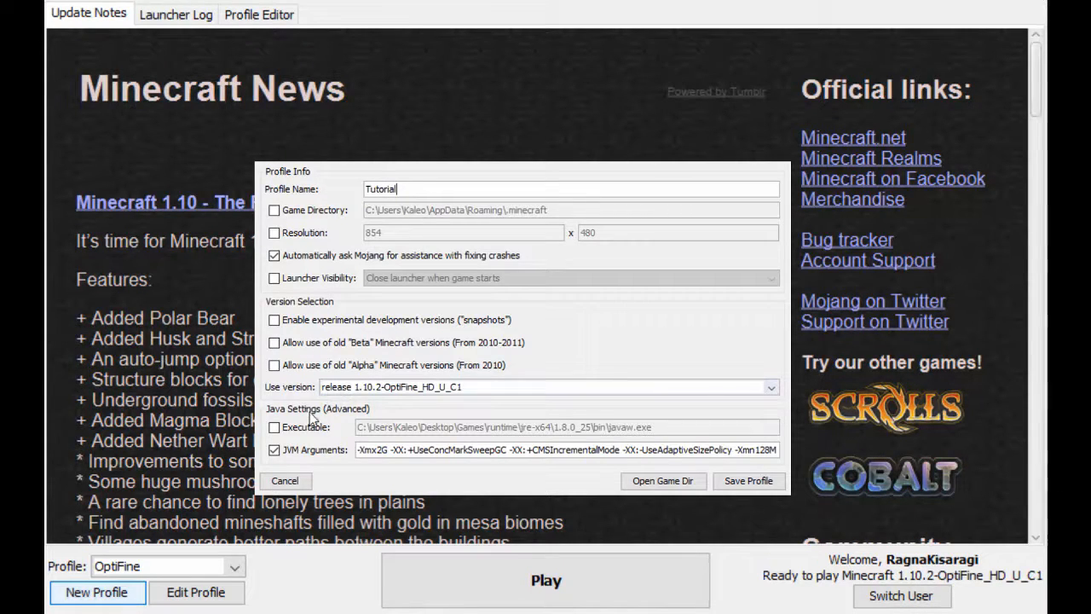
mouse_move(503, 392)
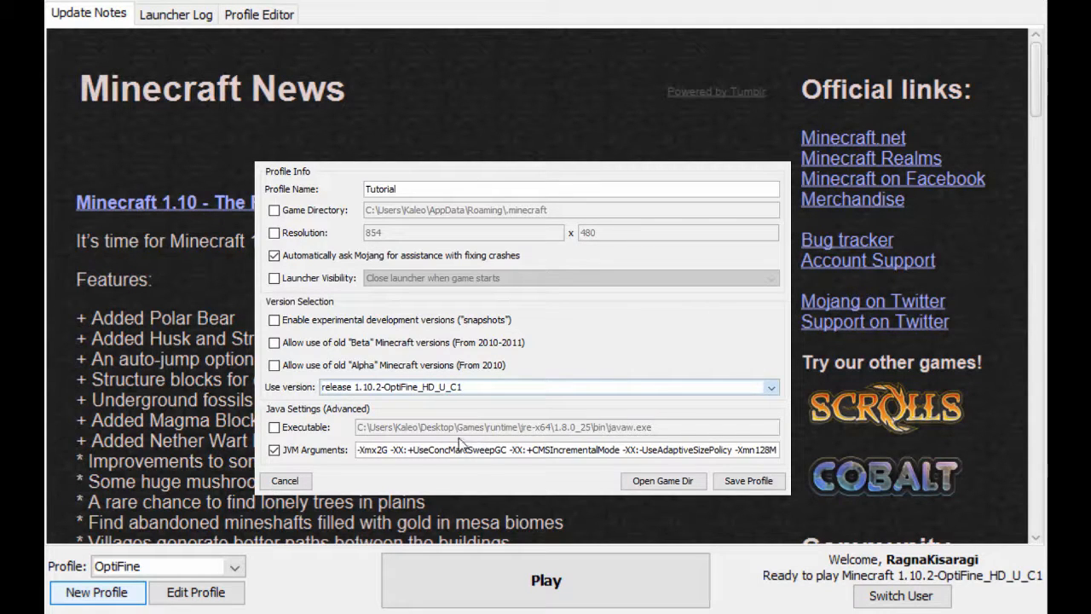
mouse_move(447, 435)
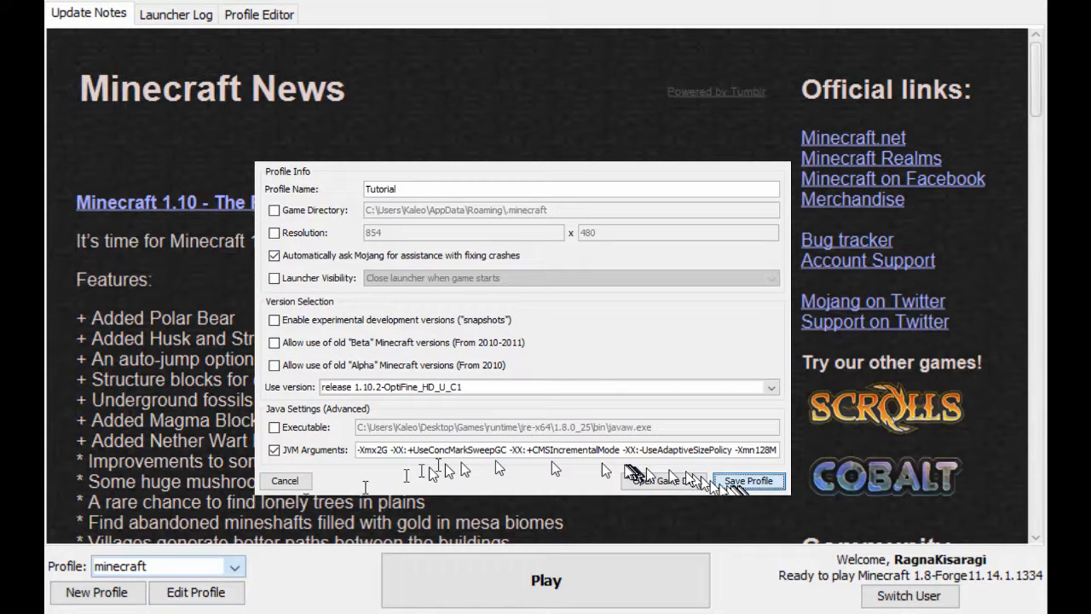
click(747, 480)
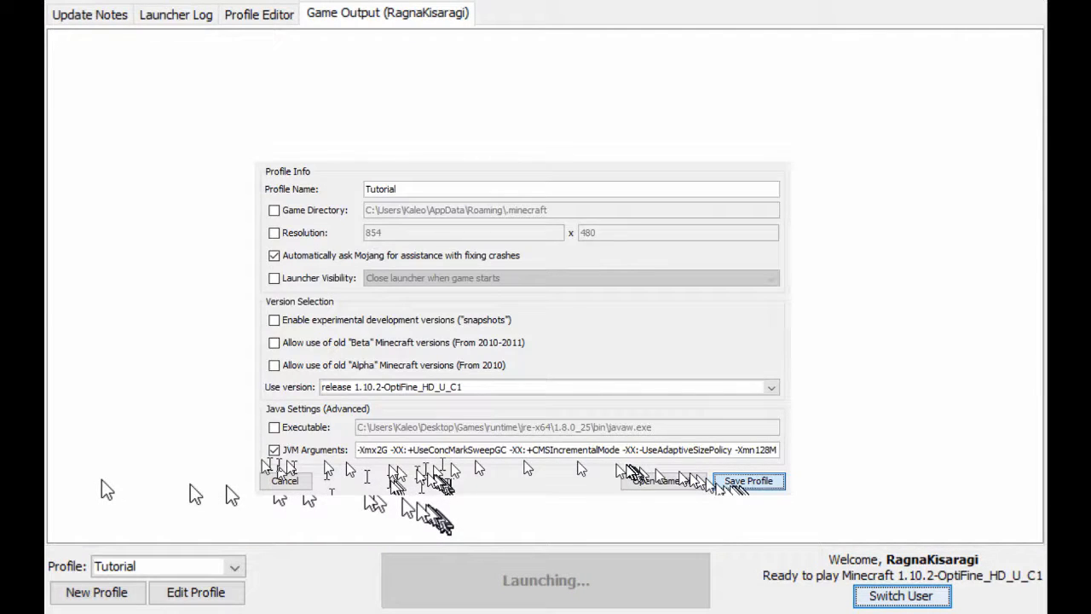
click(746, 481)
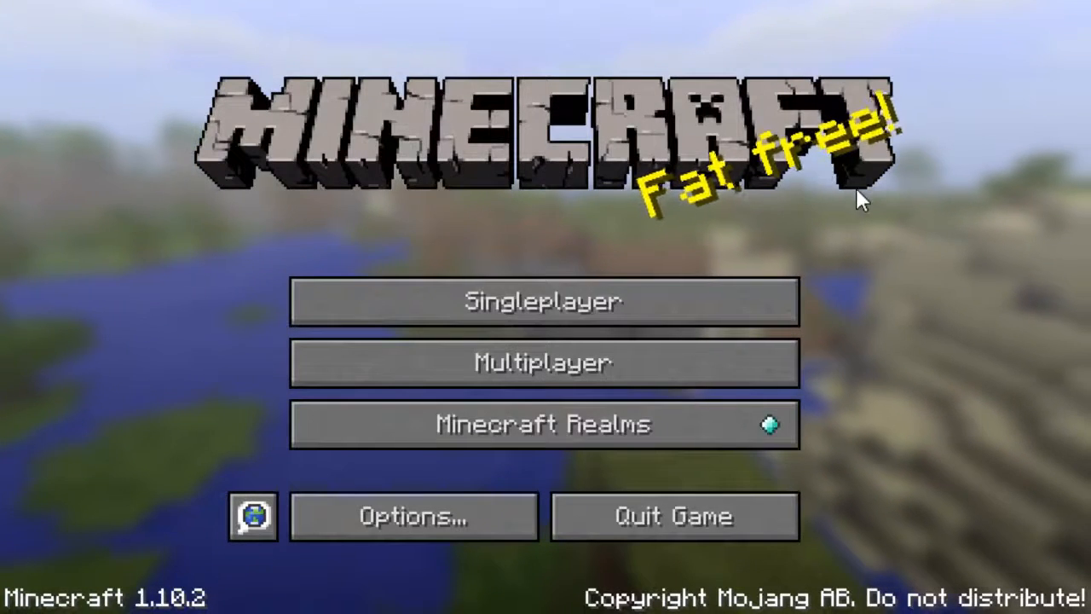
Create a new single-player world with Game Mode set to Creative and load it
click(542, 300)
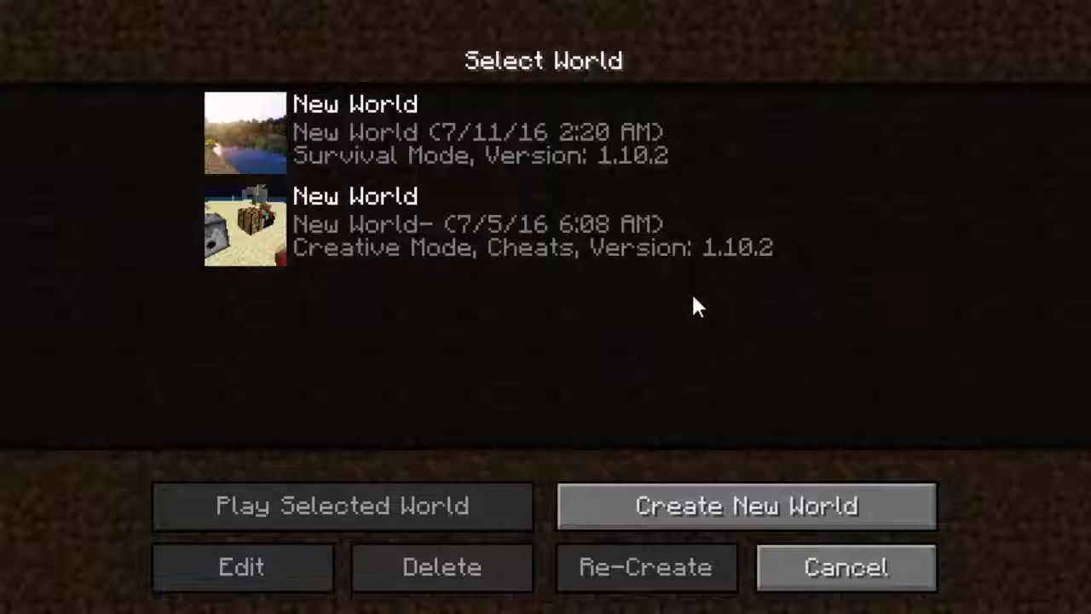
click(745, 505)
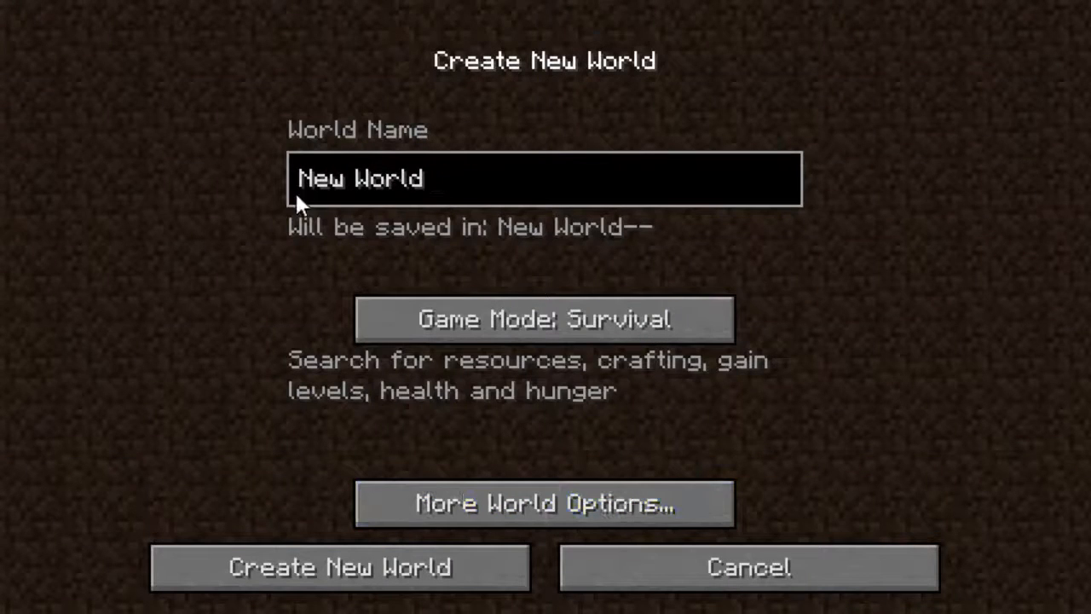
click(543, 319)
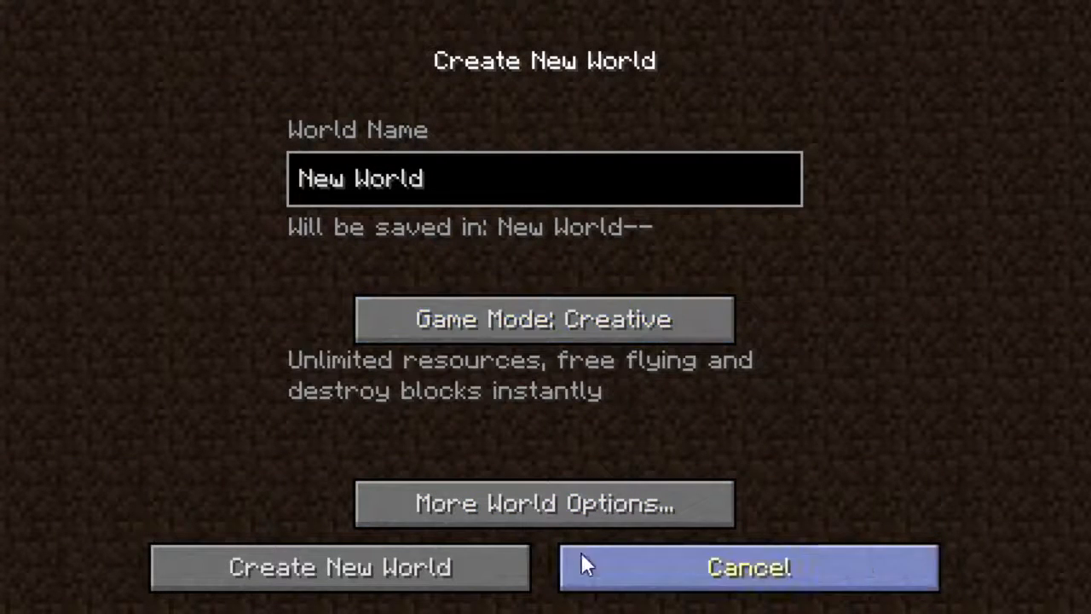
click(339, 567)
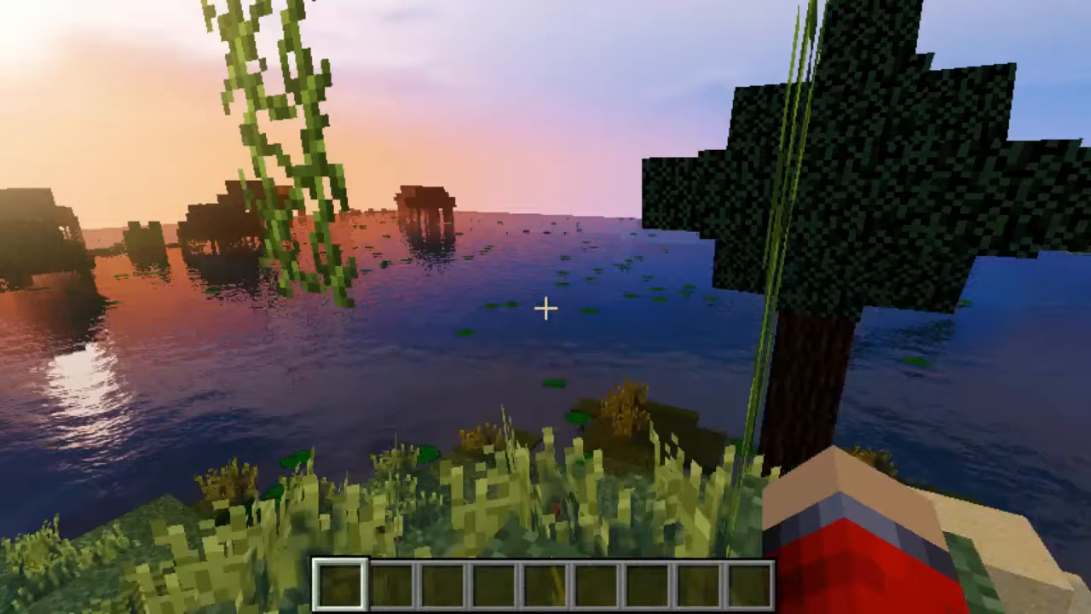
Select Sildurs Vibrant Shaders v1.141 Medium.zip in Shaders settings and return to the world
key(Escape)
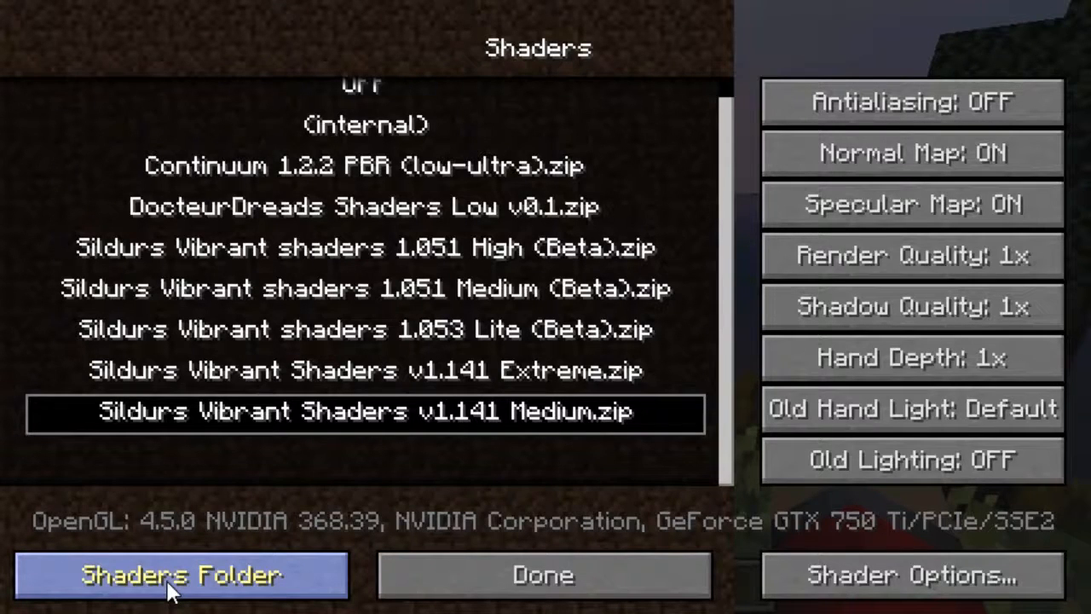
mouse_move(235, 334)
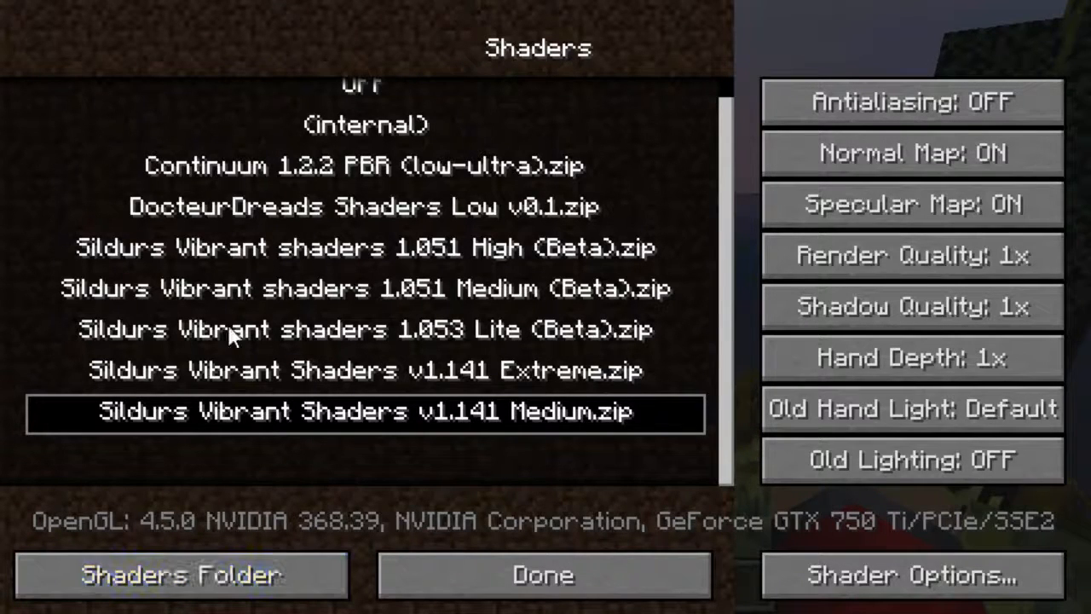
click(542, 575)
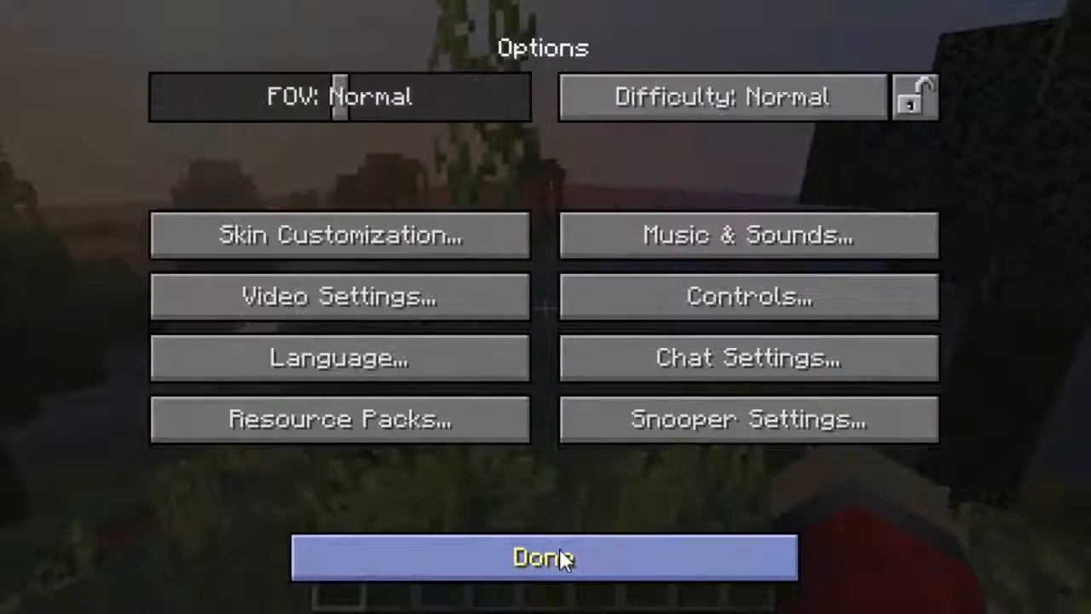
click(542, 556)
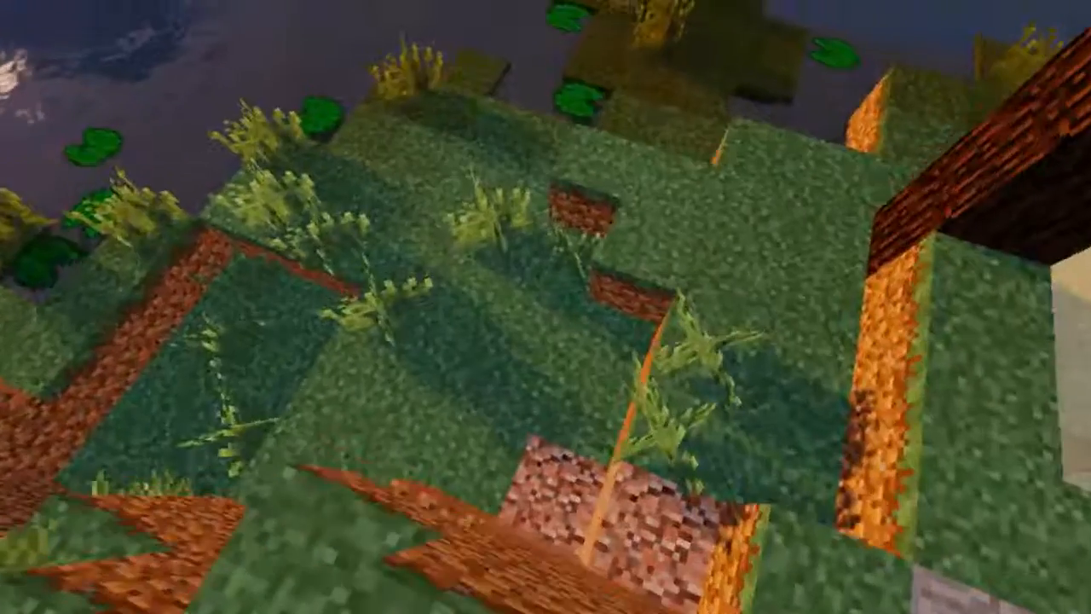
mouse_move(545, 307)
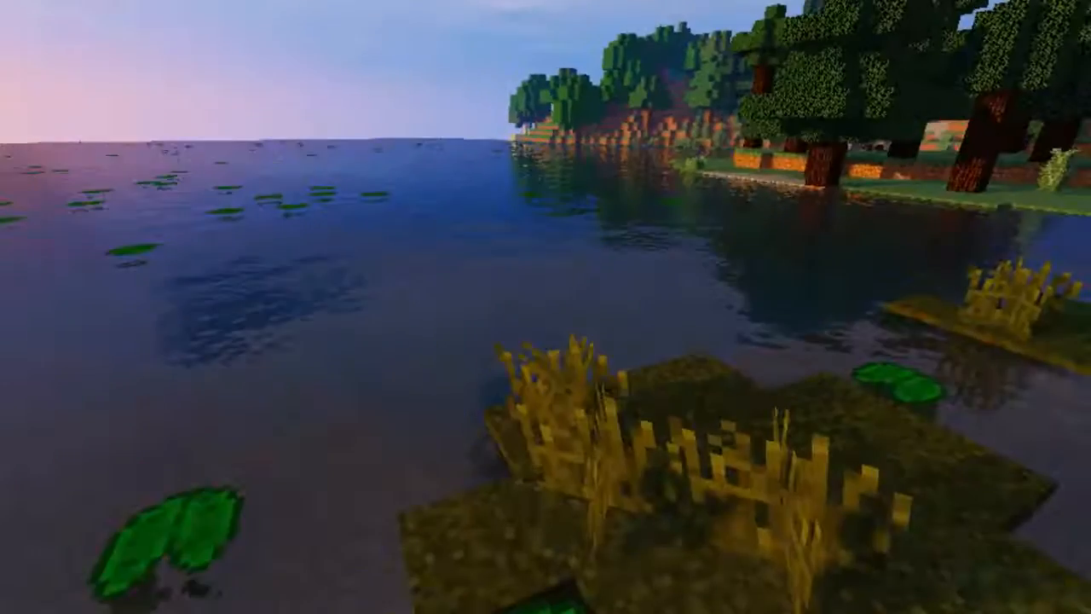